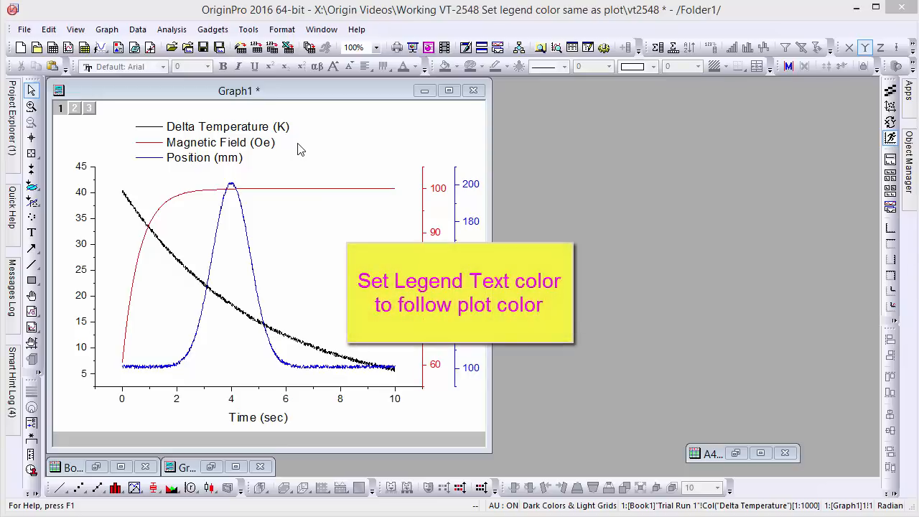
# Set the Graph1 legend to Text Color Follows Plot so entries match their curve colours
pyautogui.click(215, 142)
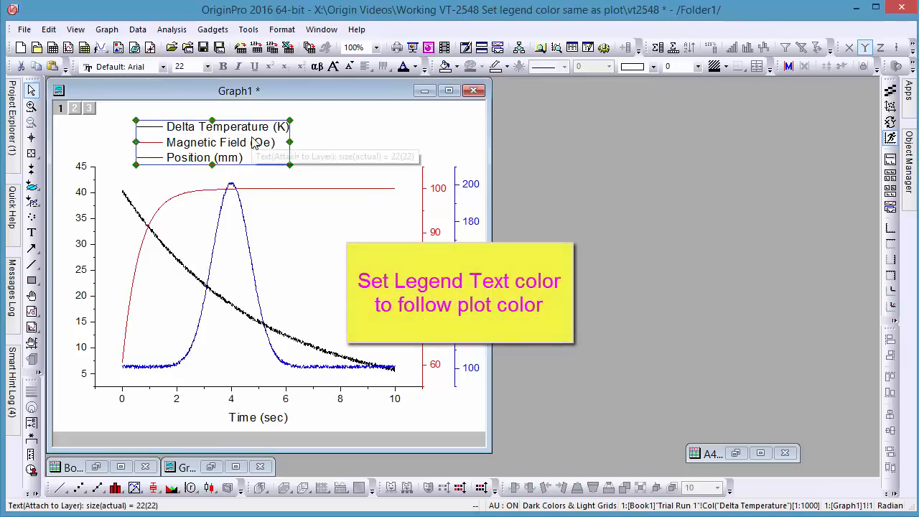
pyautogui.rightClick(208, 142)
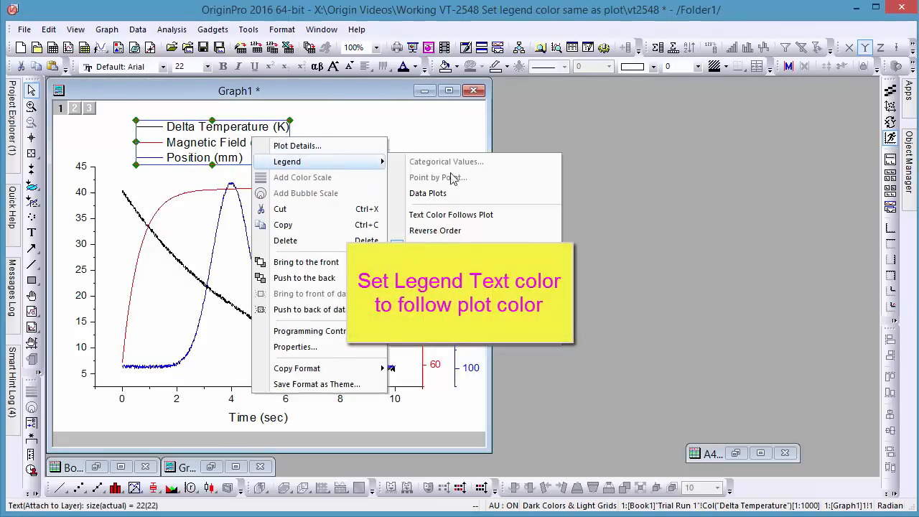
pyautogui.click(451, 213)
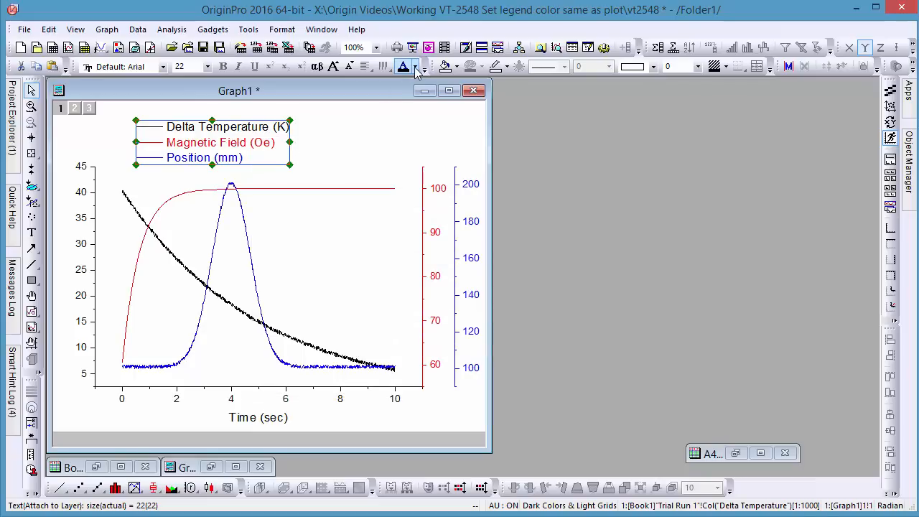
pyautogui.click(415, 66)
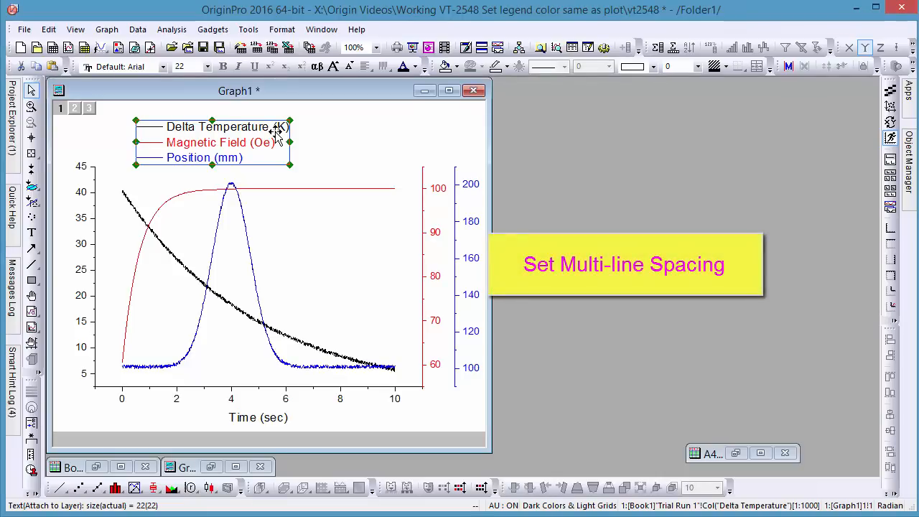
# Apply a larger Line Spacing value to the Graph1 legend via its Properties dialog
pyautogui.rightClick(216, 142)
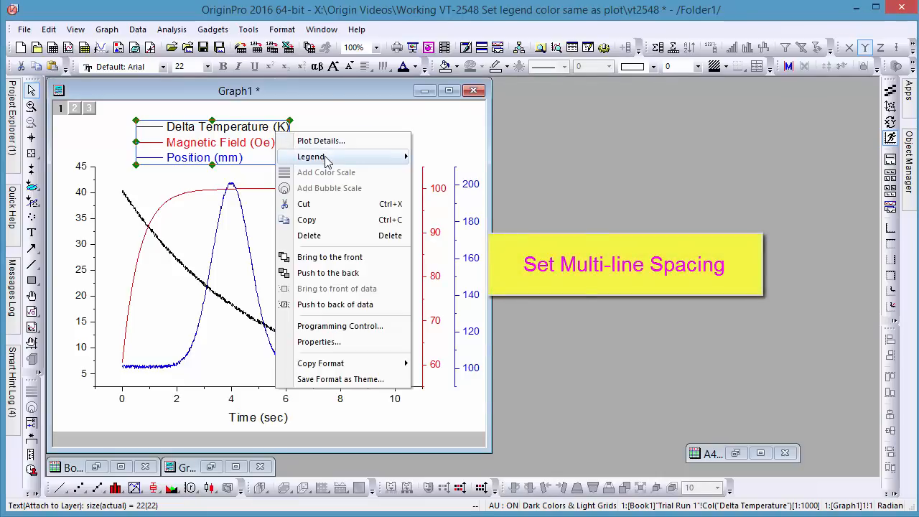
pyautogui.click(319, 342)
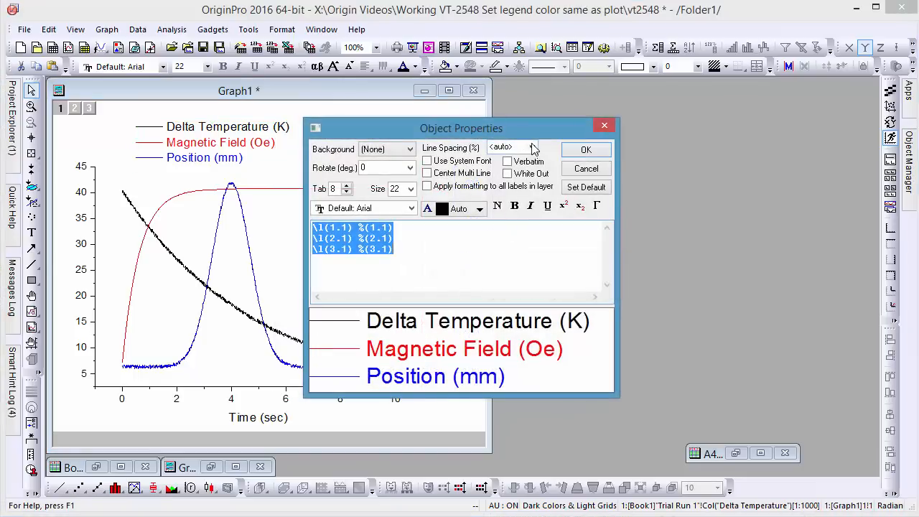
pyautogui.click(531, 146)
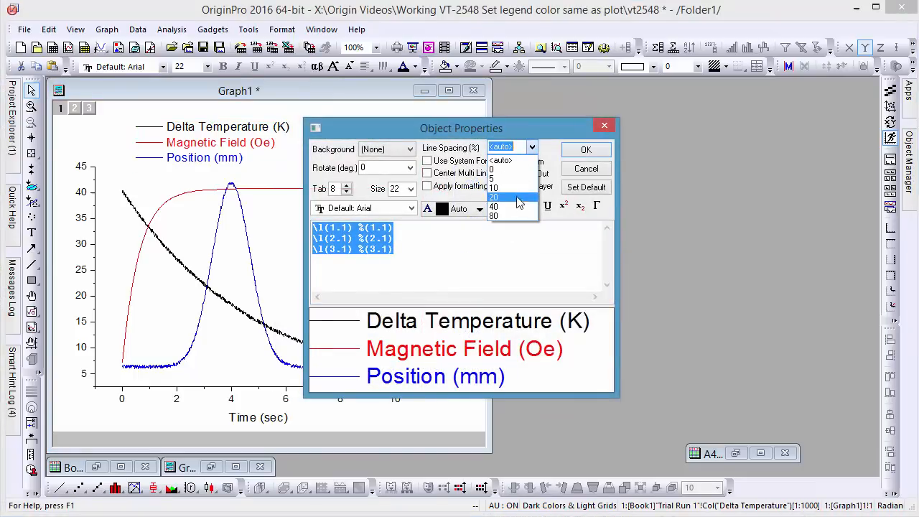
pyautogui.click(493, 207)
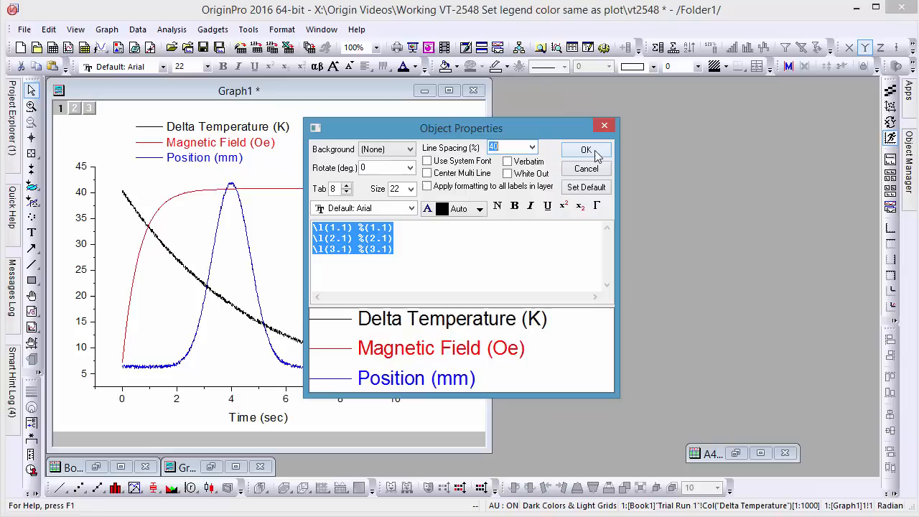
pyautogui.click(586, 149)
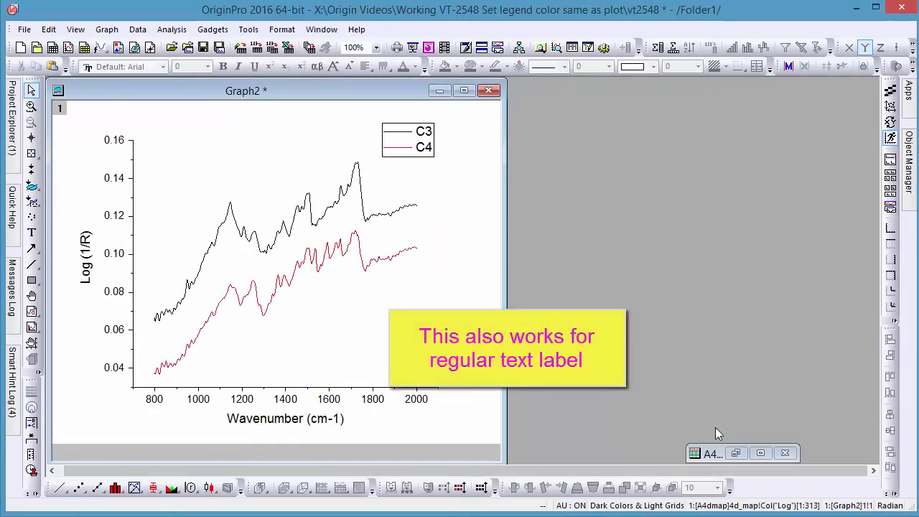
# Restore the A4dmap worksheet and add a 'Curve of Interest' text label on Graph2
pyautogui.click(735, 454)
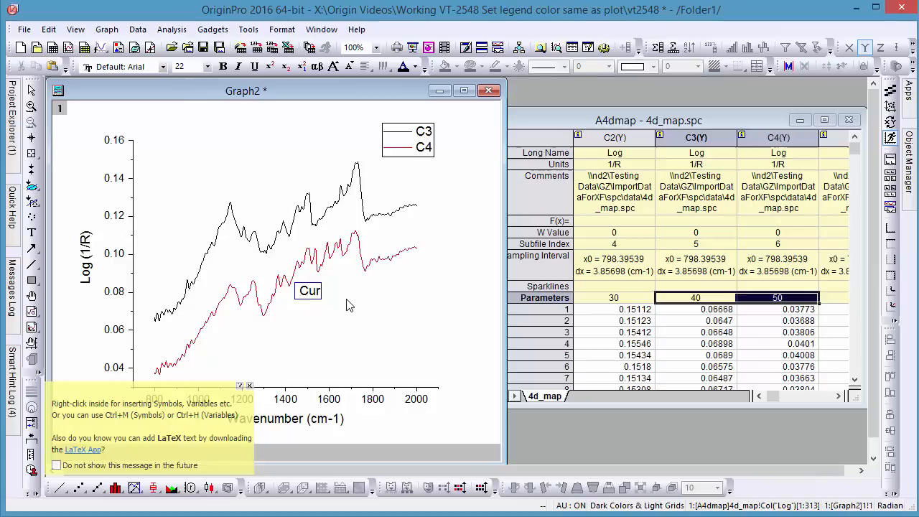
pyautogui.write('Curve of Inte')
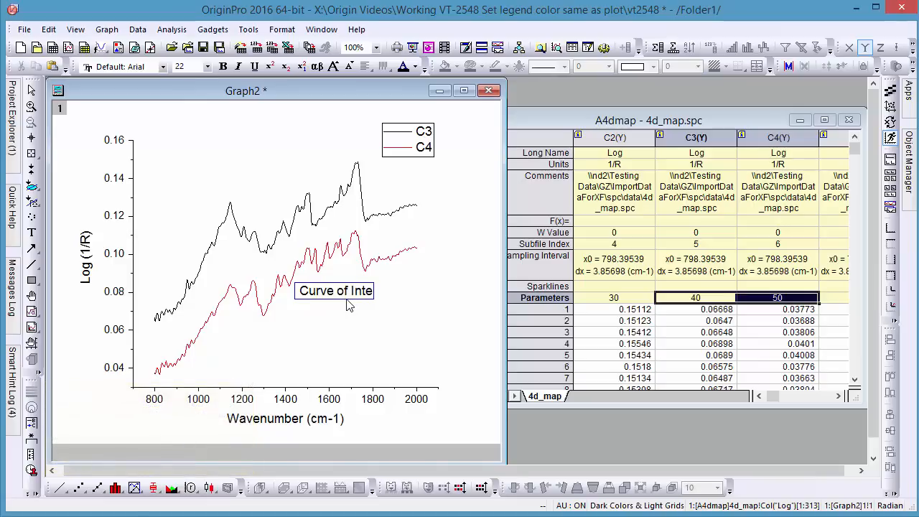
pyautogui.write('rest')
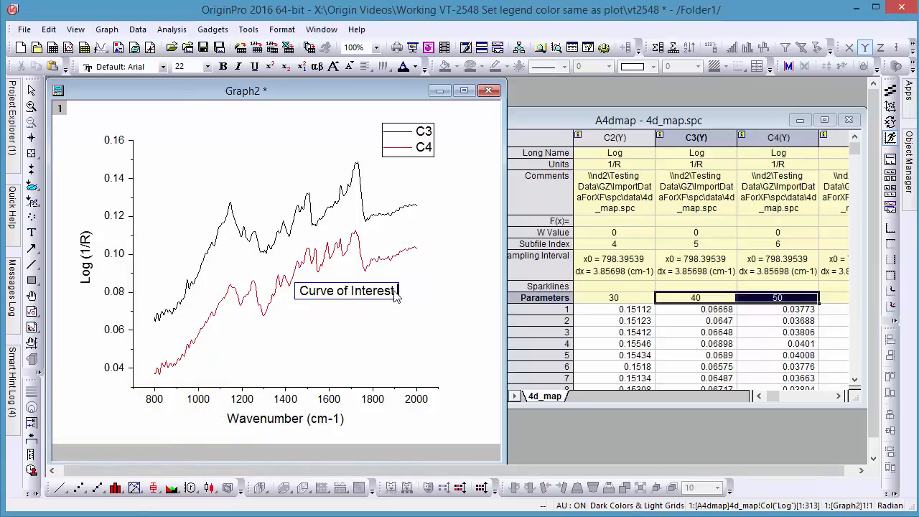
pyautogui.rightClick(347, 290)
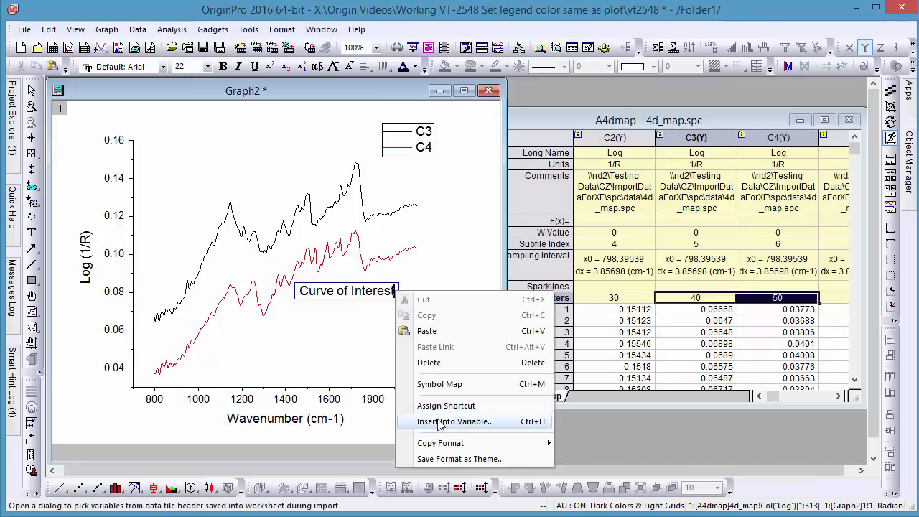
# Insert the Plot2 C4 Parameters value (50) as linked text on the label's second line
pyautogui.click(455, 422)
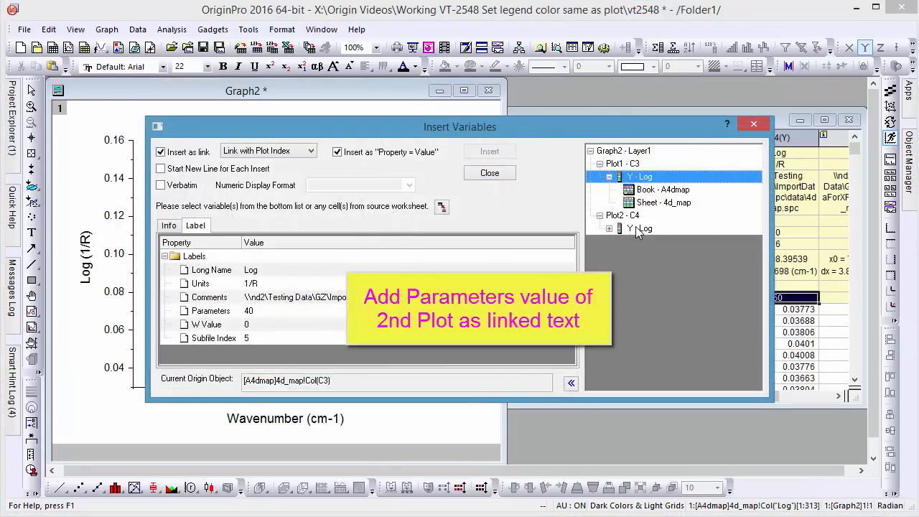
pyautogui.click(643, 227)
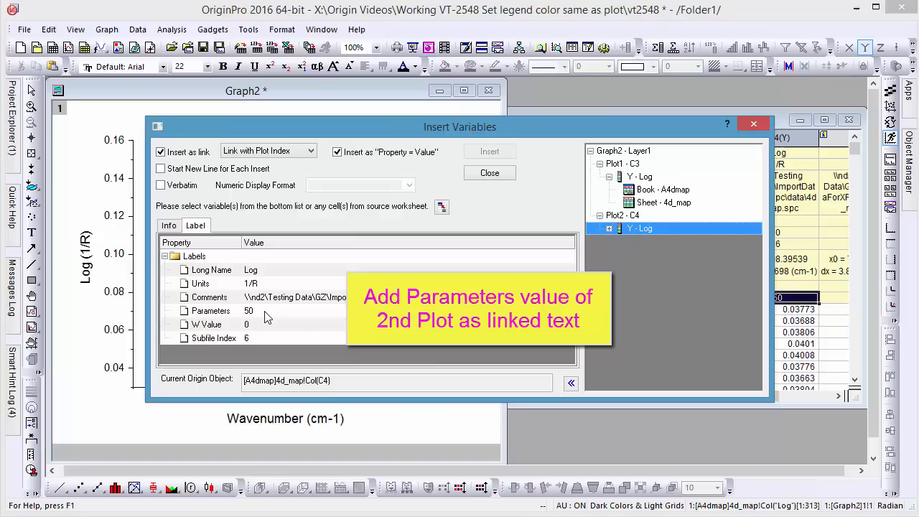
pyautogui.click(211, 310)
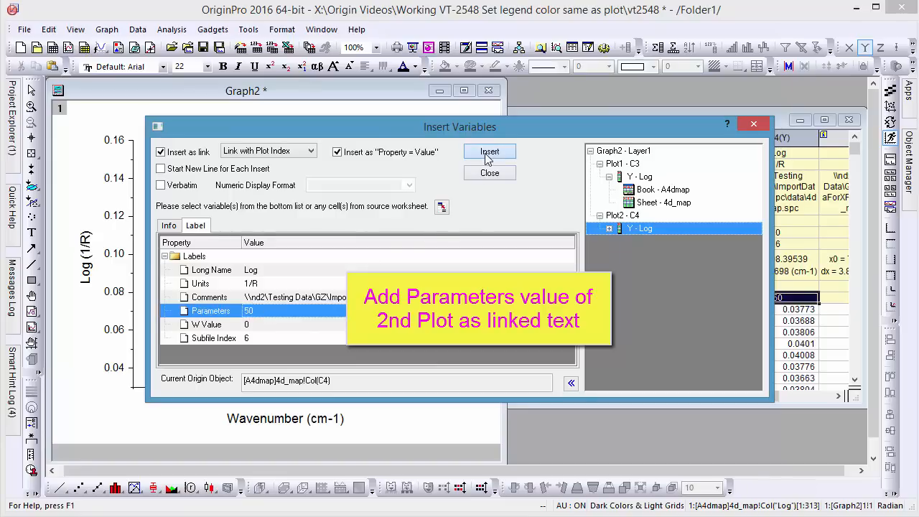
pyautogui.click(488, 151)
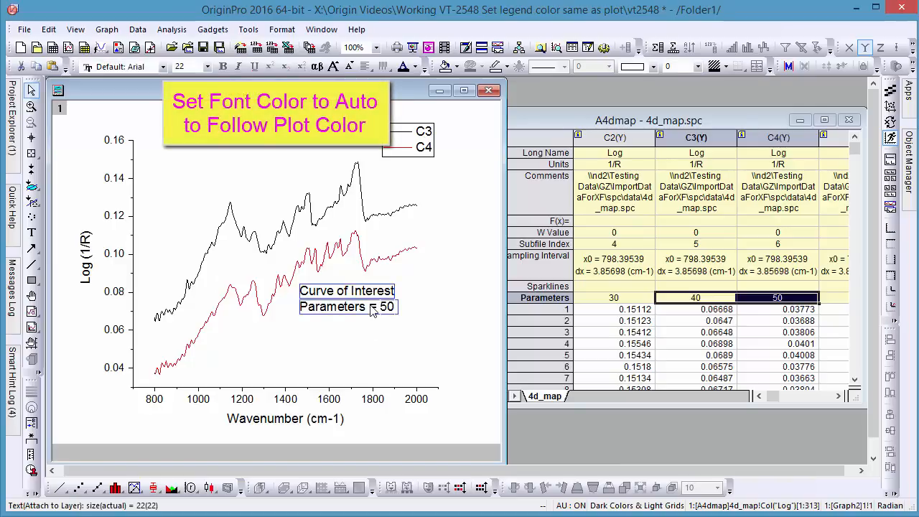
# Set the label's Font Color to Auto so its text turns red like the C4 curve
pyautogui.click(405, 66)
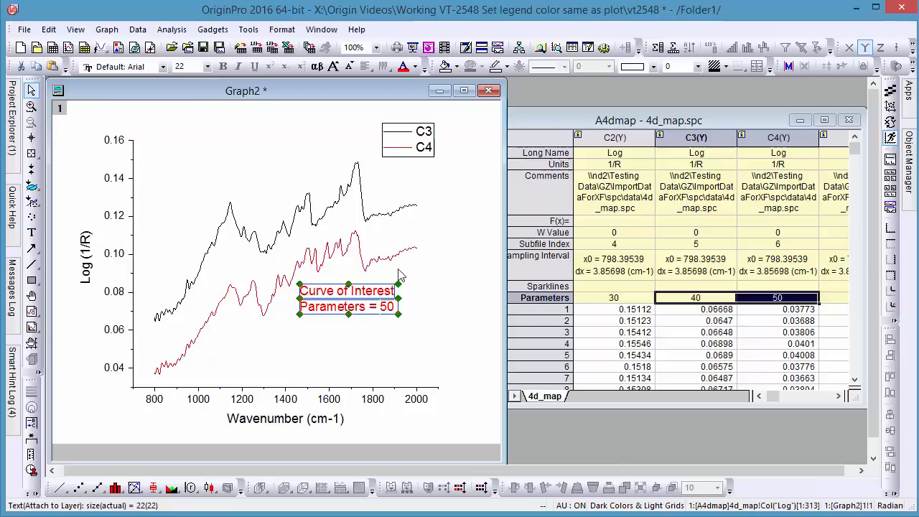
pyautogui.moveTo(396, 280)
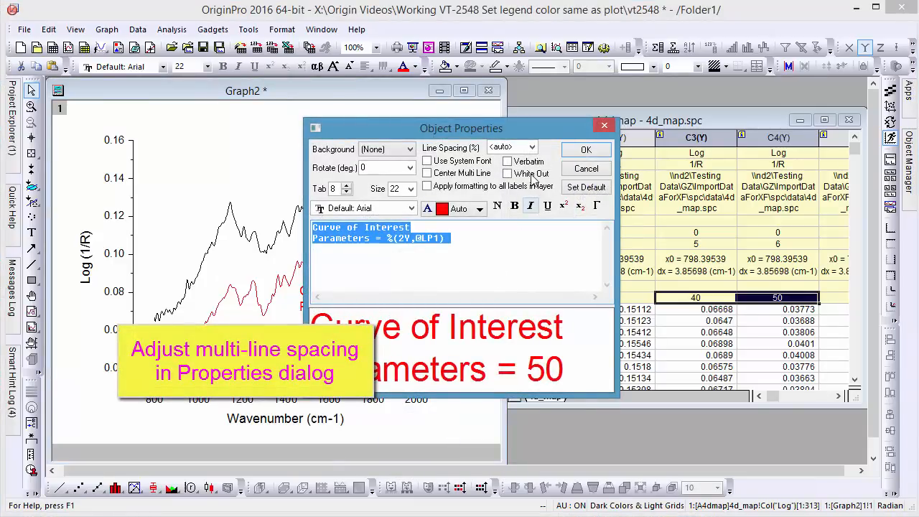
# Apply a larger Line Spacing (%) to the two-line Curve of Interest label
pyautogui.click(506, 147)
pyautogui.write('60')
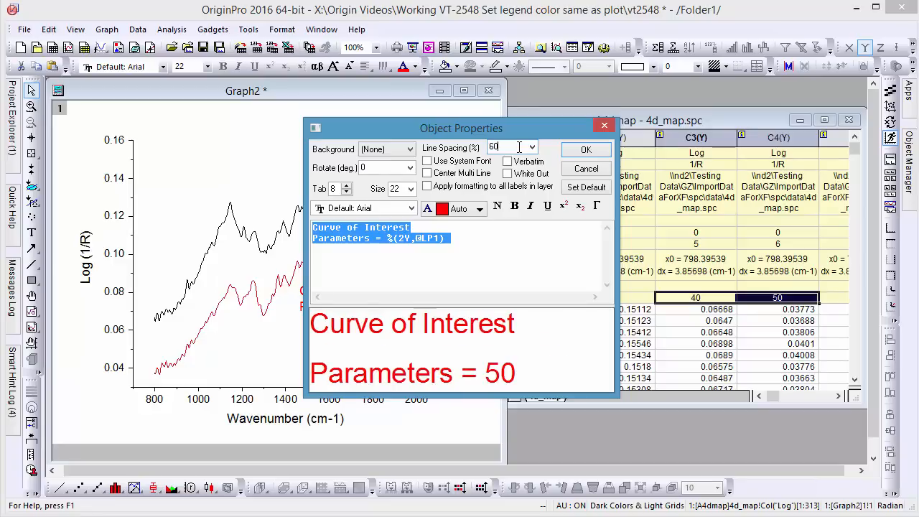
pyautogui.click(586, 149)
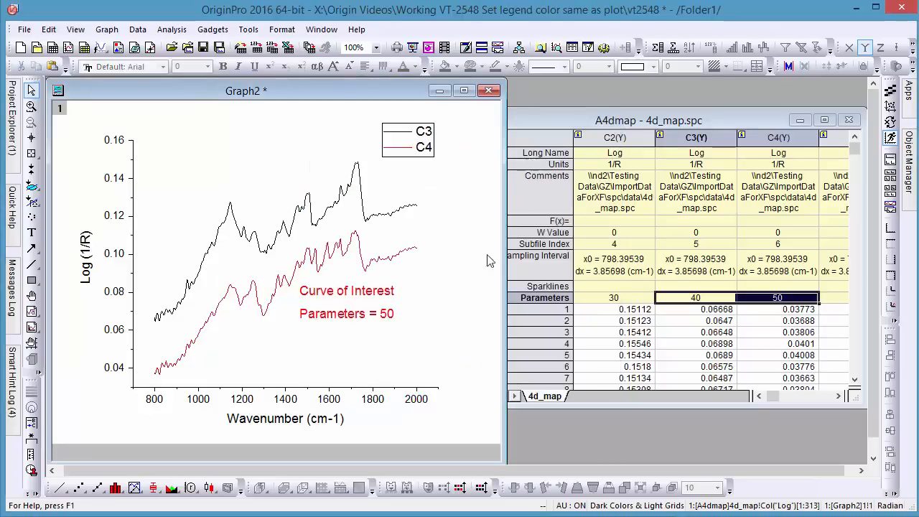